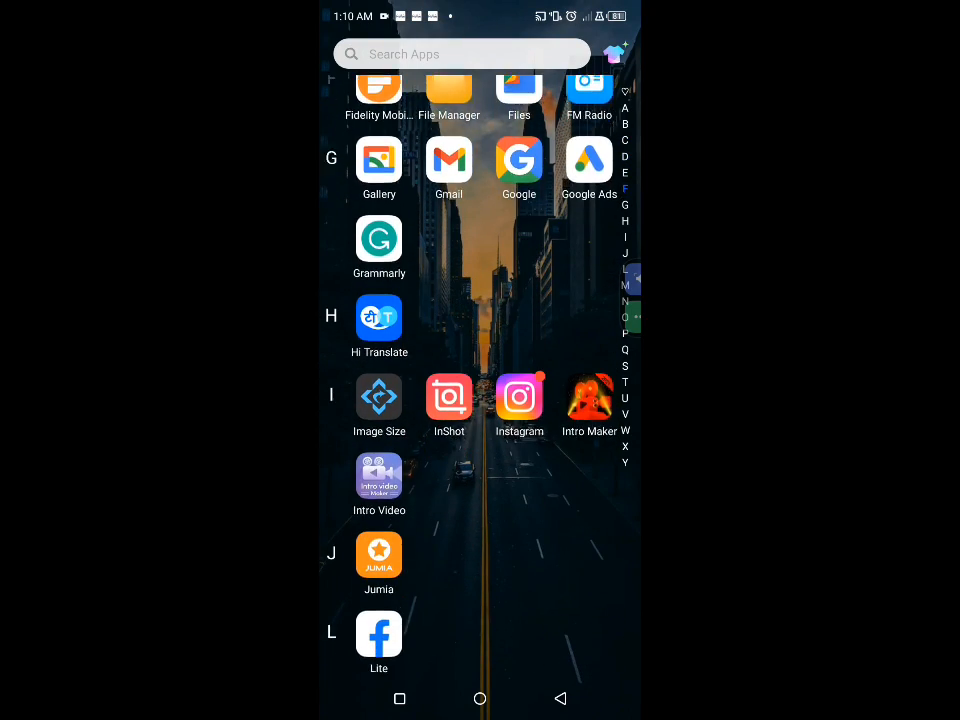
Scroll down through the on-screen content before the USSD bundle menu.
scroll(down, 3)
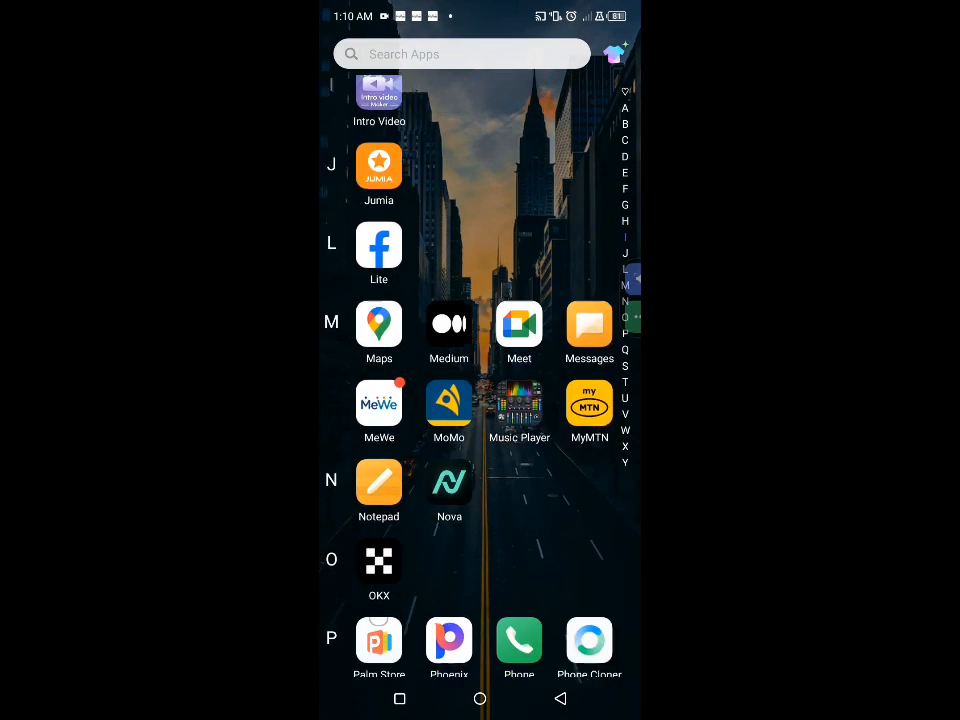
scroll(down, 3)
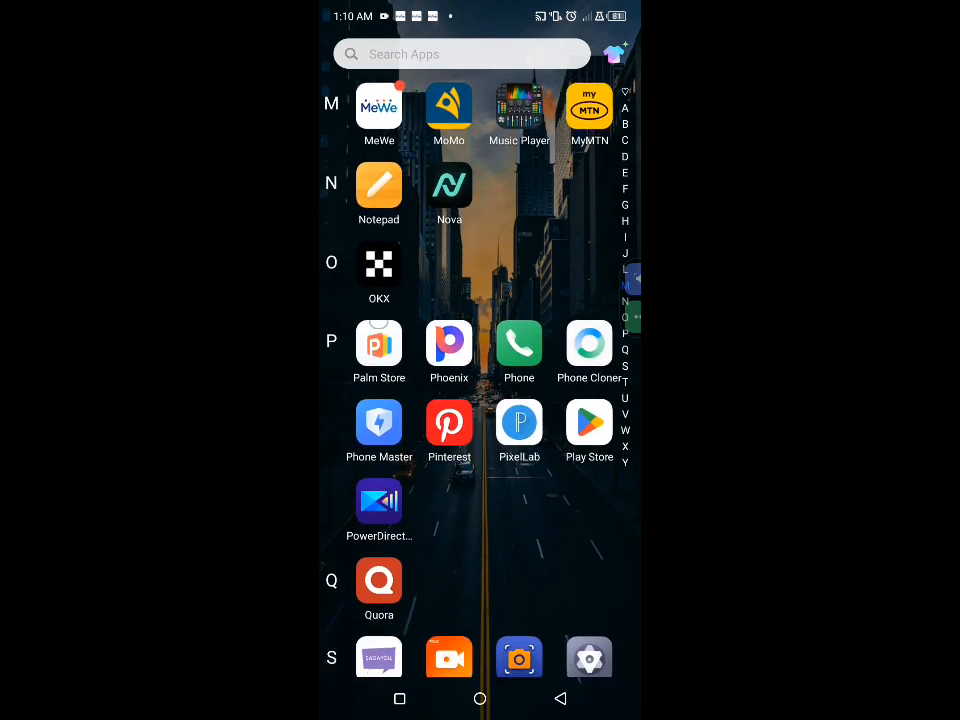
scroll(down, 3)
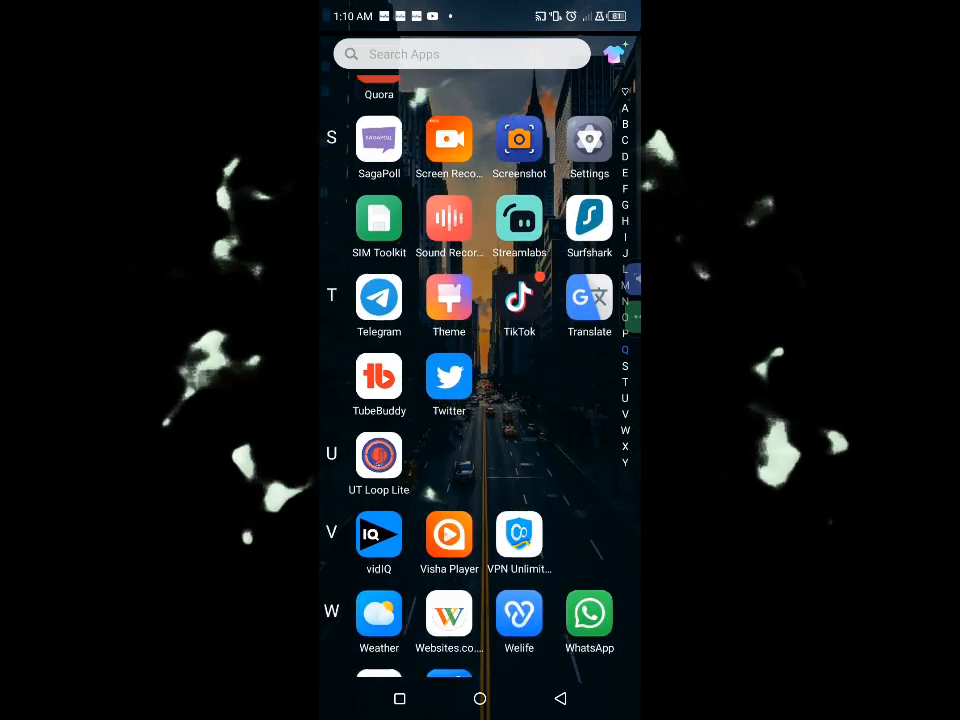
scroll(down, 3)
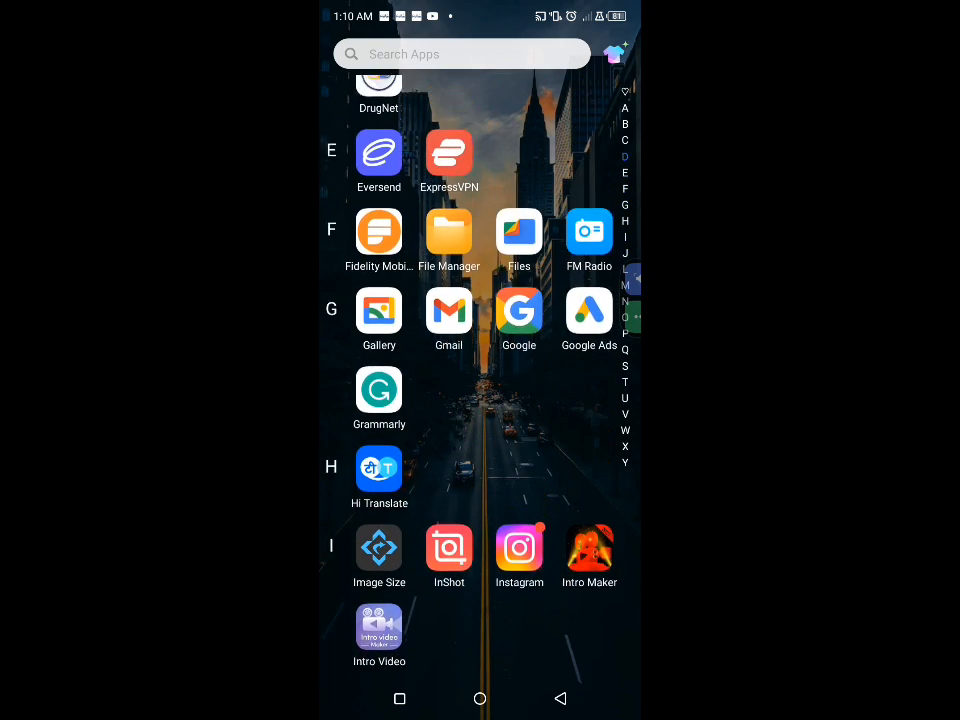
scroll(down, 3)
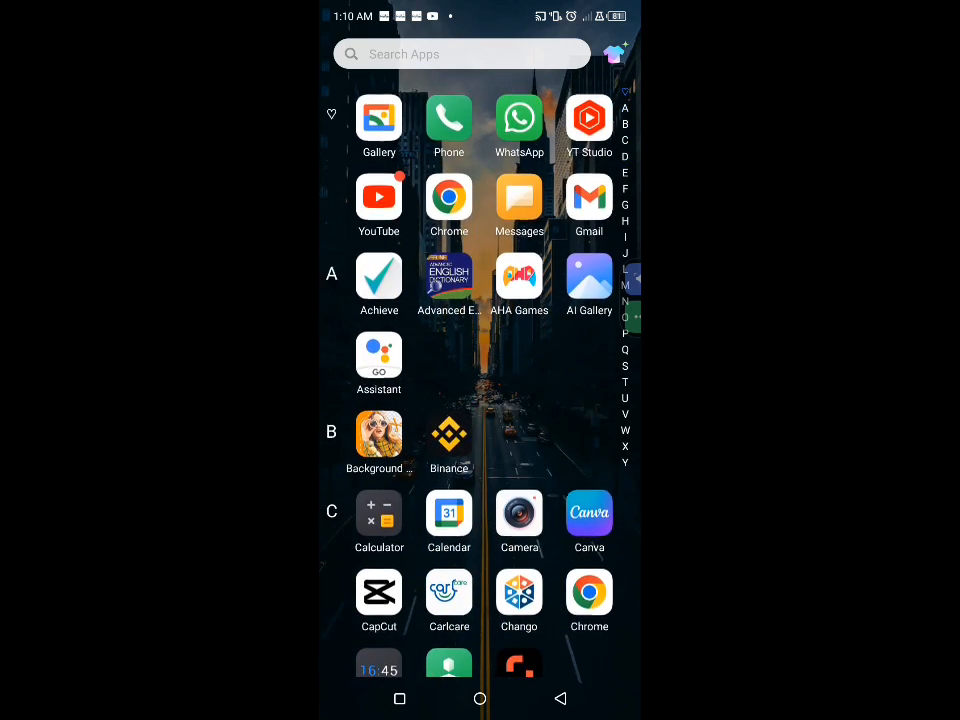
scroll(down, 3)
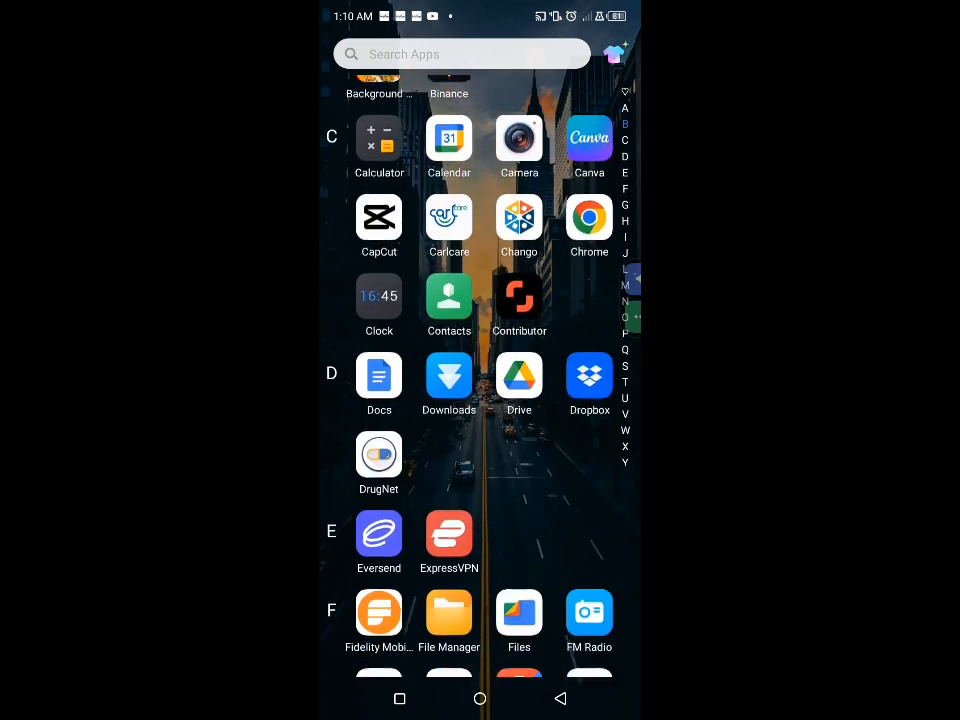
scroll(down, 3)
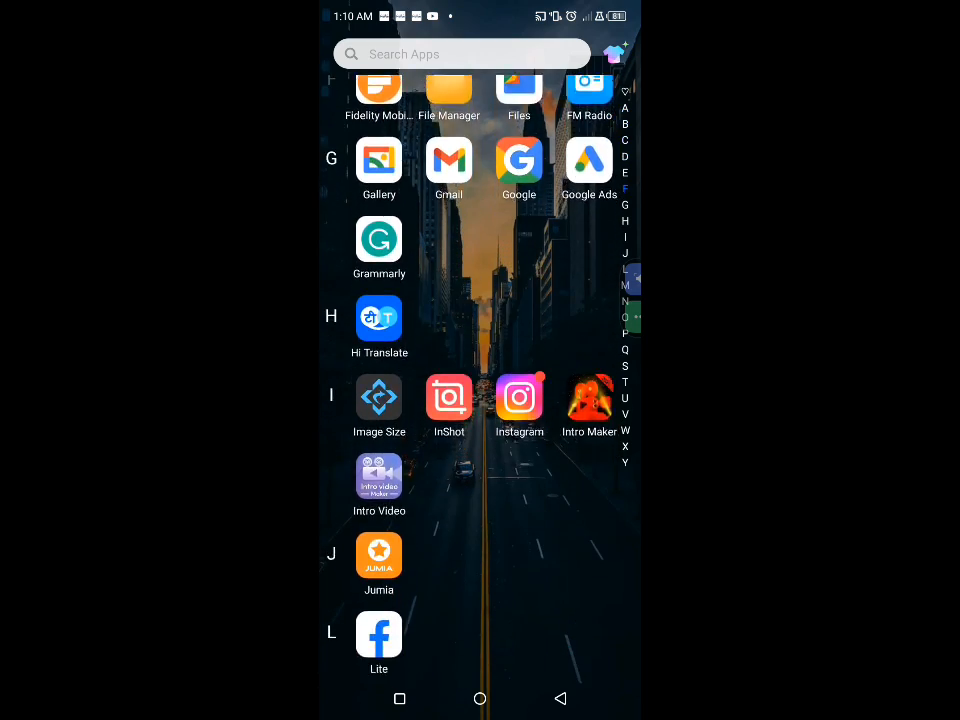
scroll(down, 3)
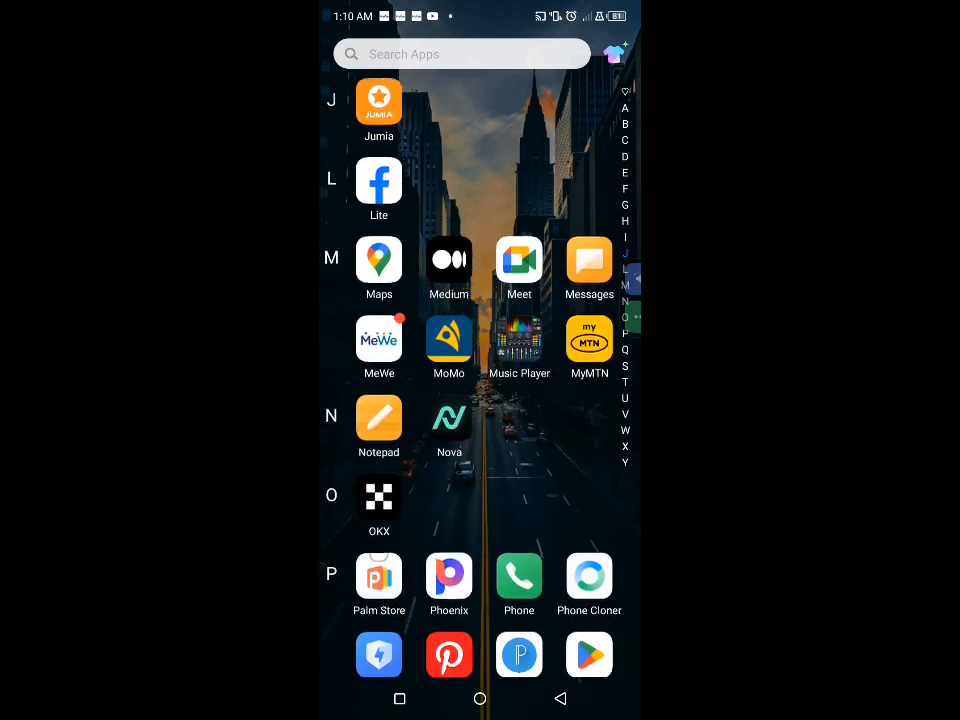
scroll(down, 3)
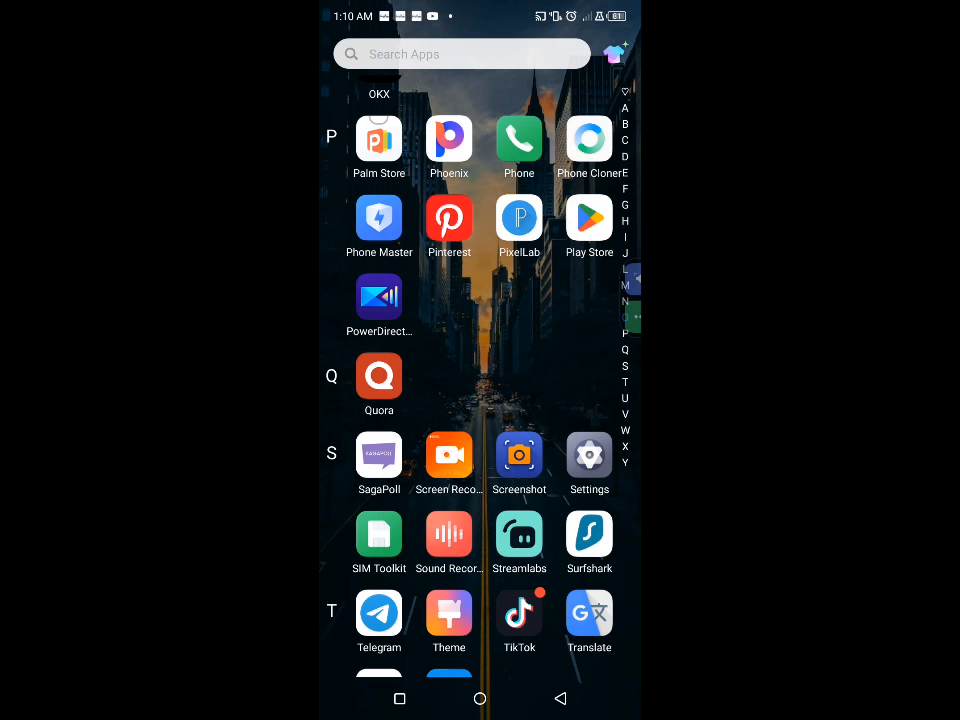
scroll(down, 3)
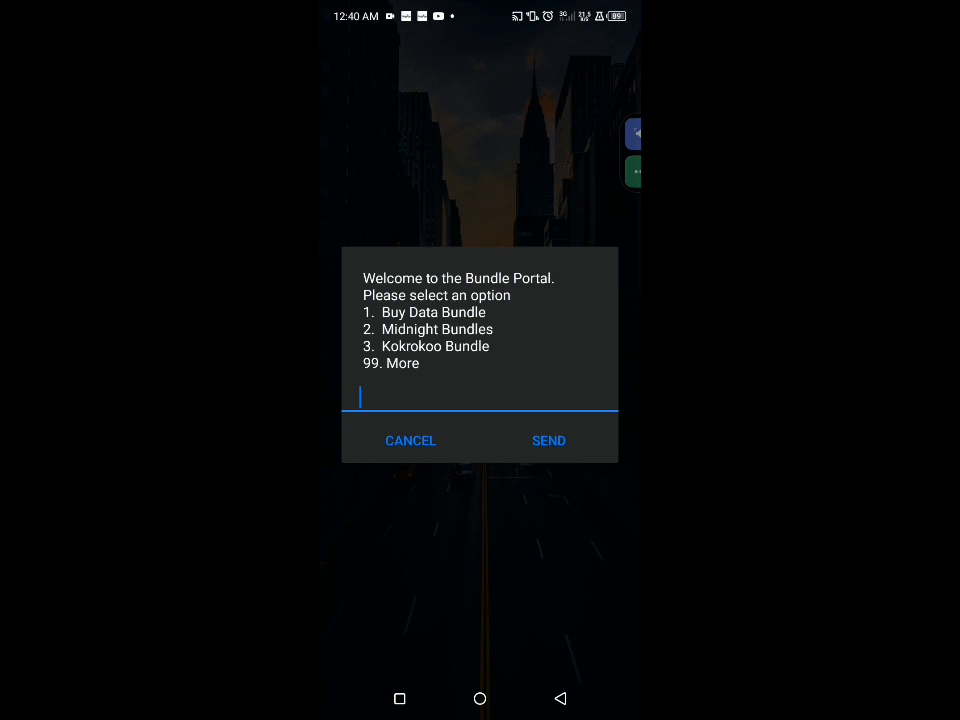
Choose 1 Buy Data Bundle, then 99 to list more bundles (GHC 10 to GHC 399).
text(1)
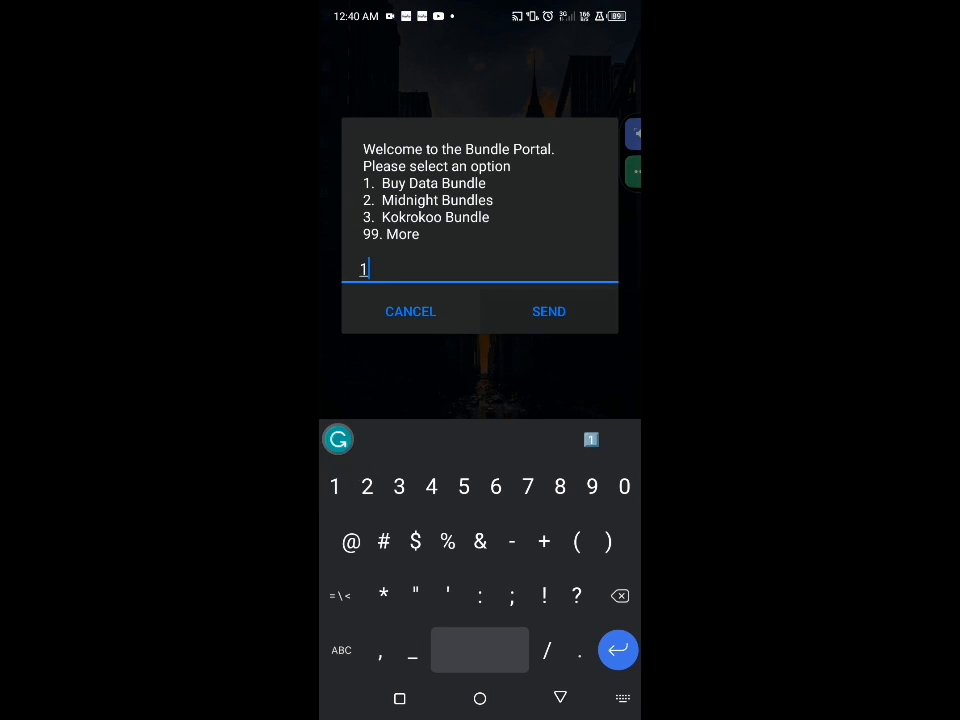
click(548, 312)
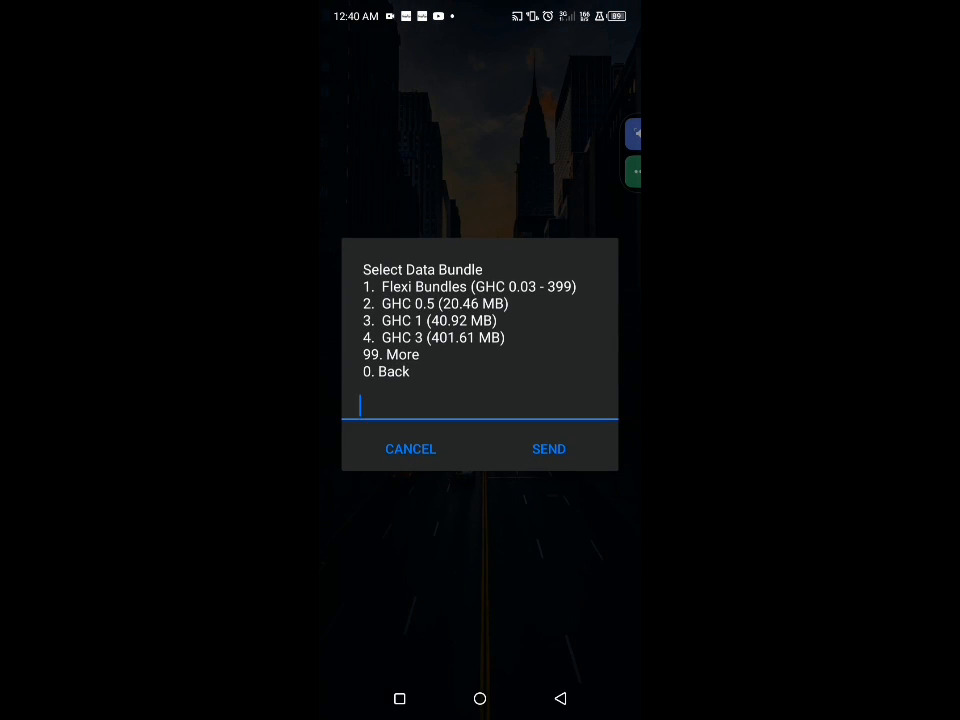
text(9)
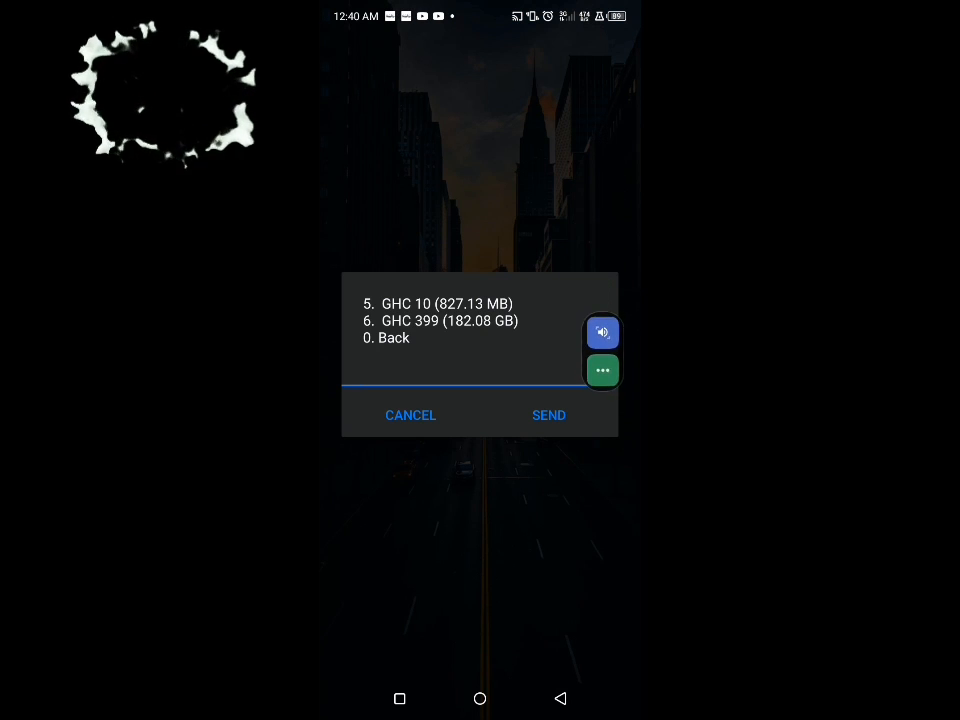
drag(602, 350, 464, 380)
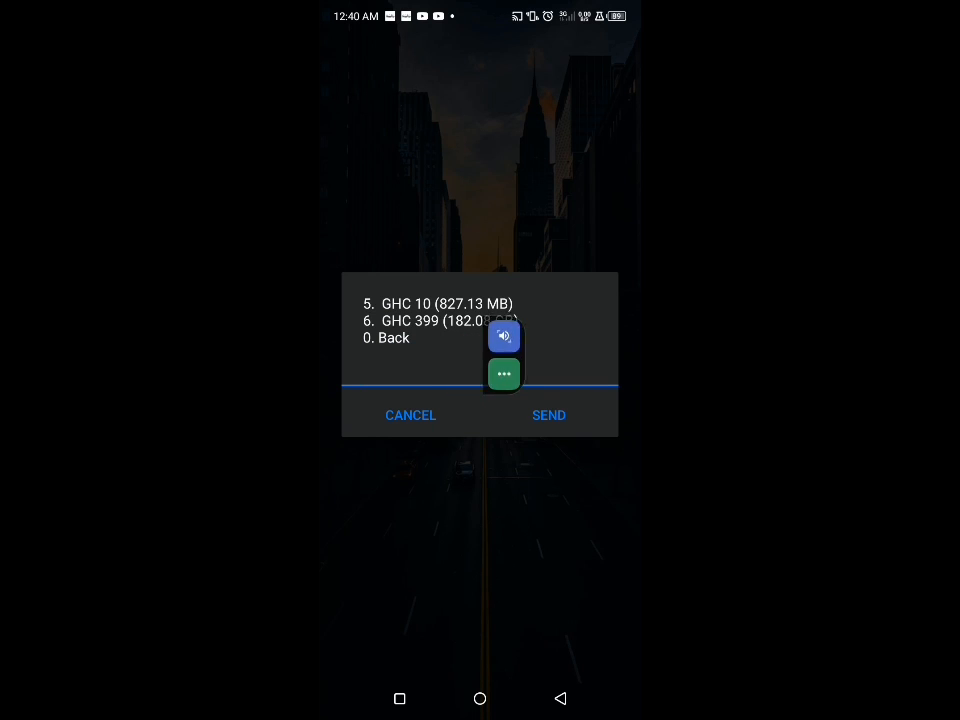
click(410, 414)
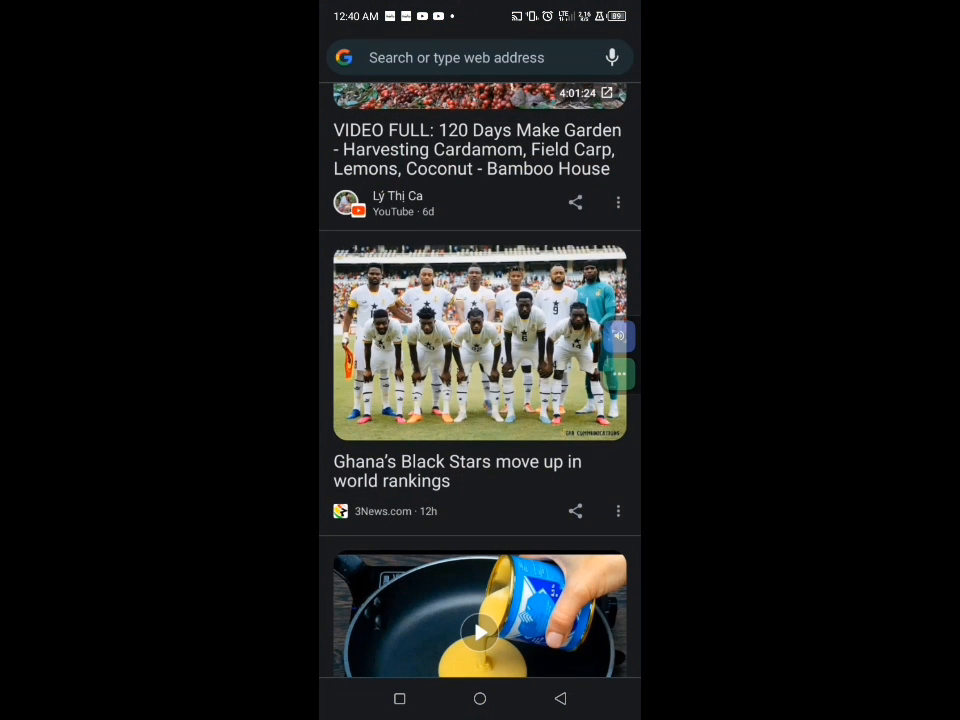
scroll(down, 3)
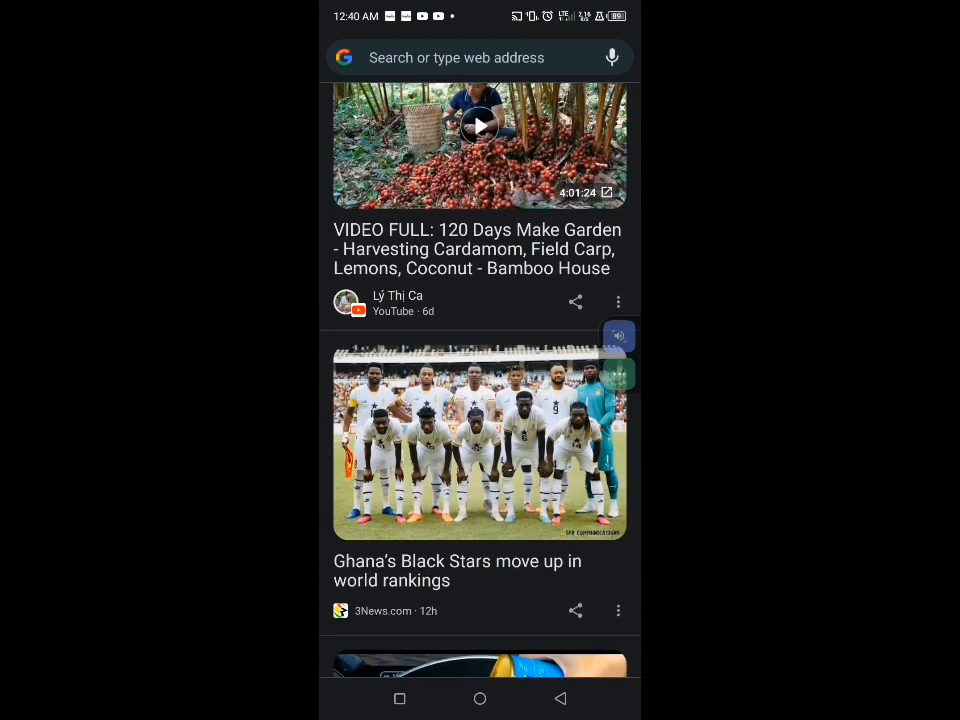
scroll(down, 3)
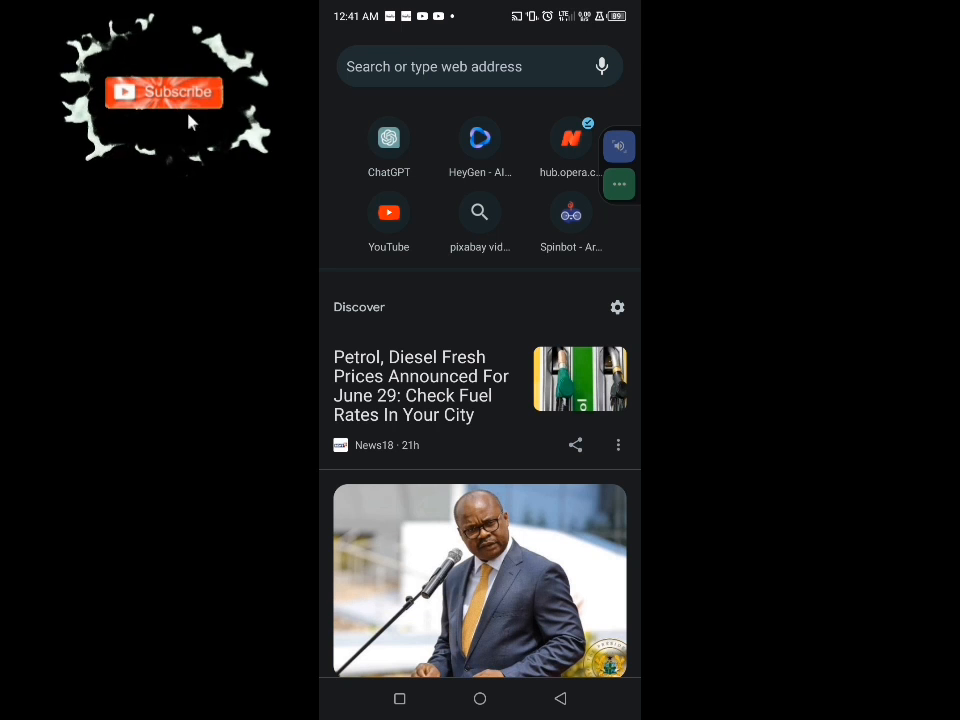
click(164, 92)
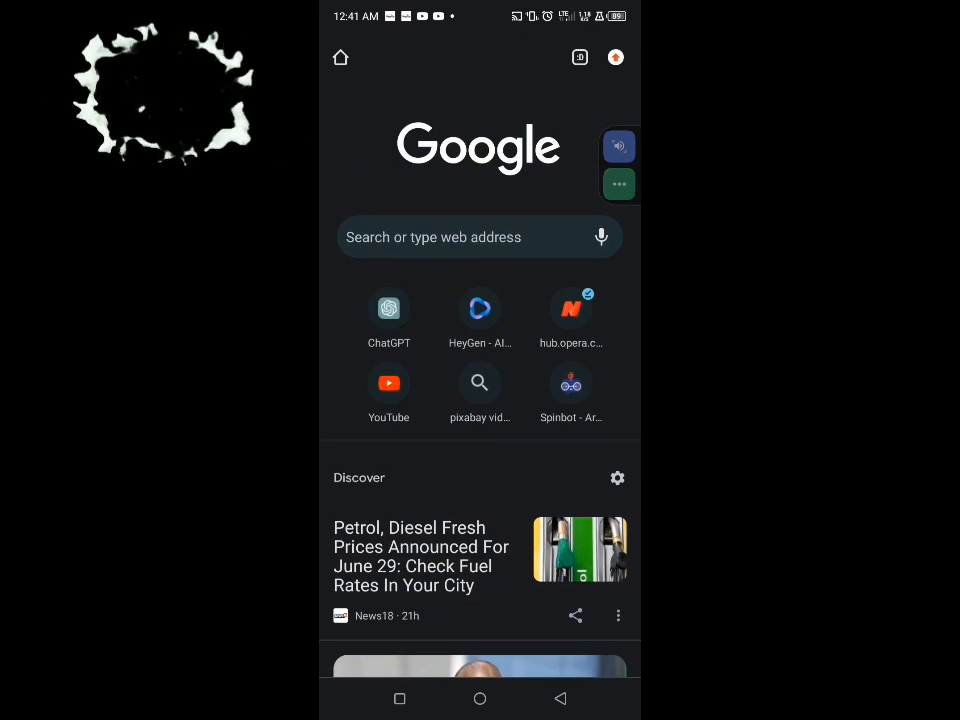
Search Google for 'mtn zone bundle' and open the MTN Data Zone site.
click(470, 236)
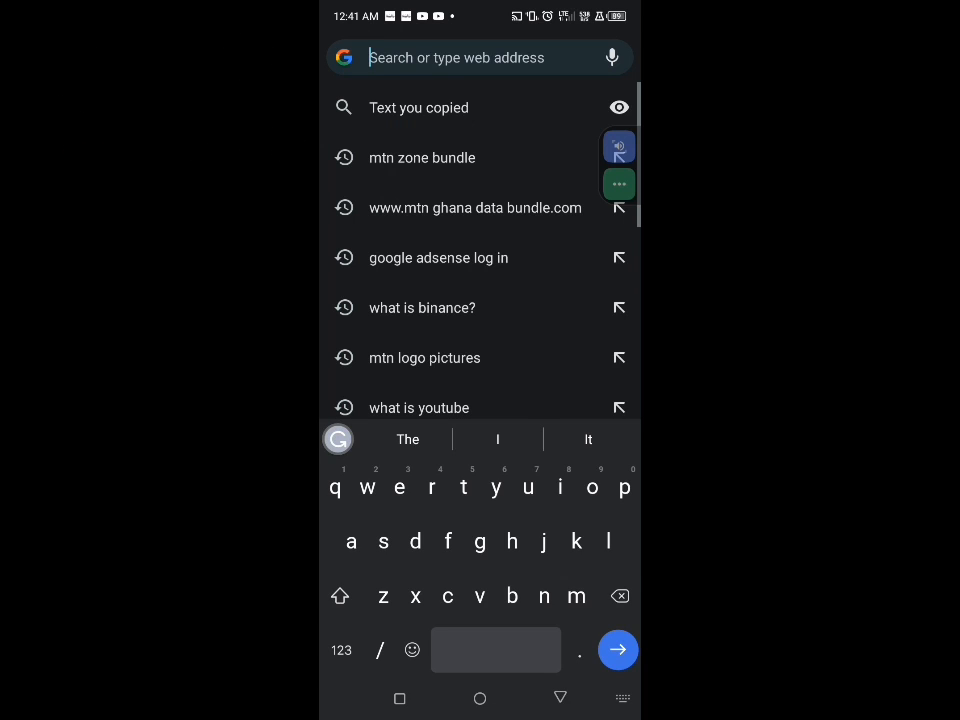
text(mt)
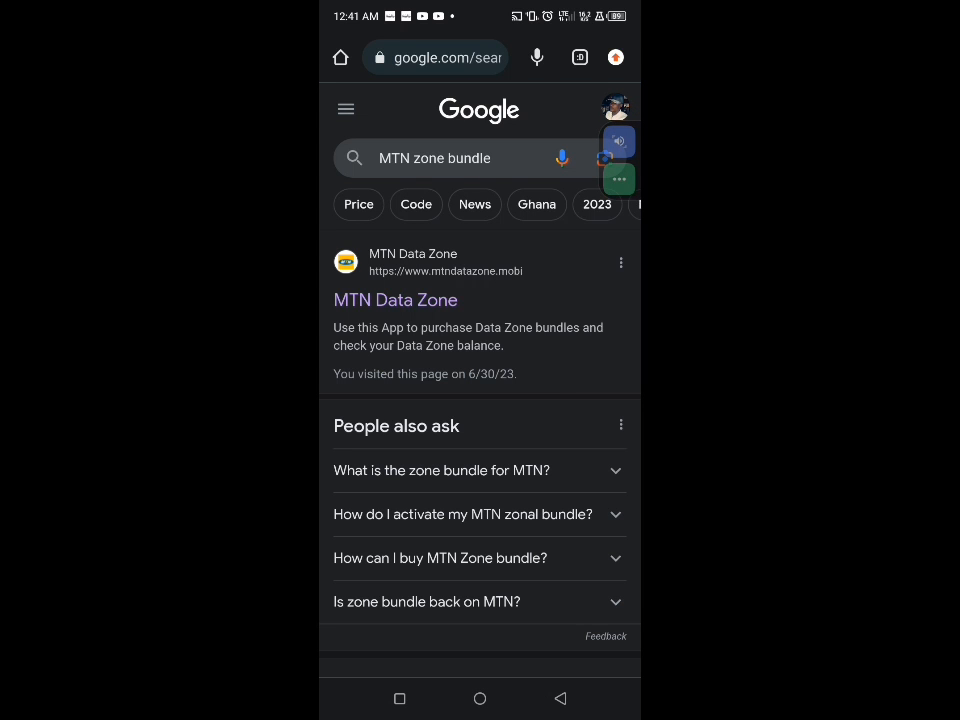
click(396, 300)
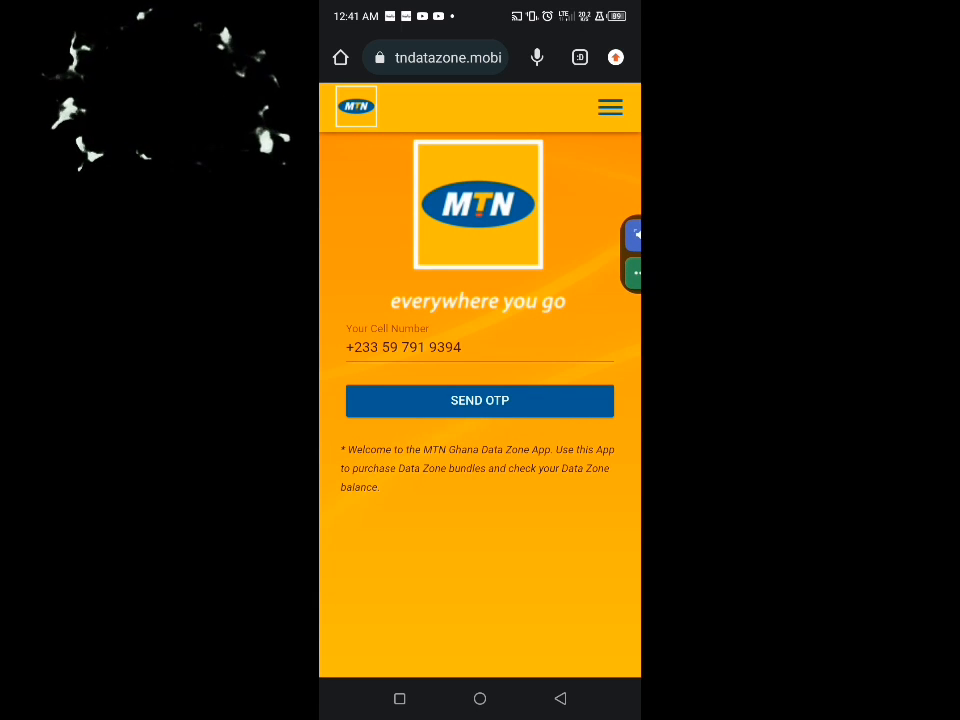
click(480, 400)
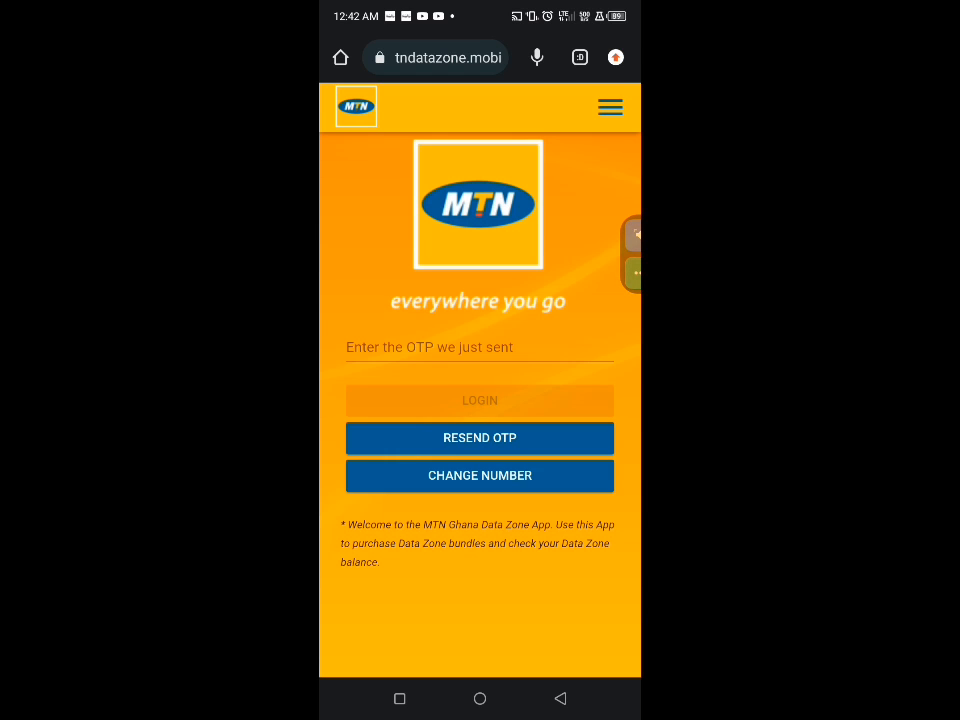
click(432, 114)
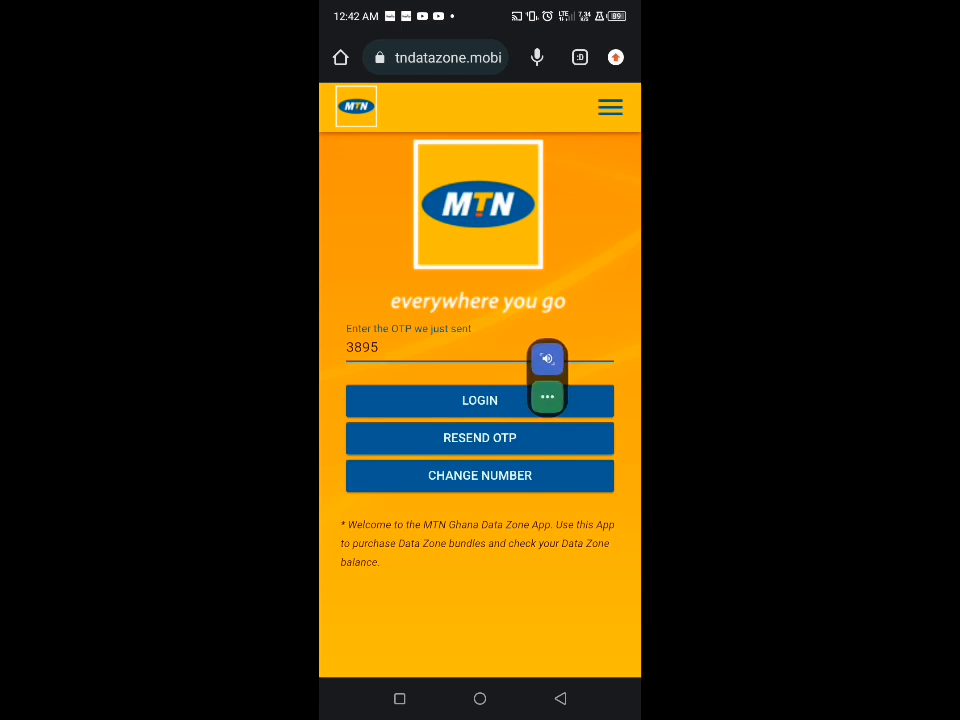
click(480, 400)
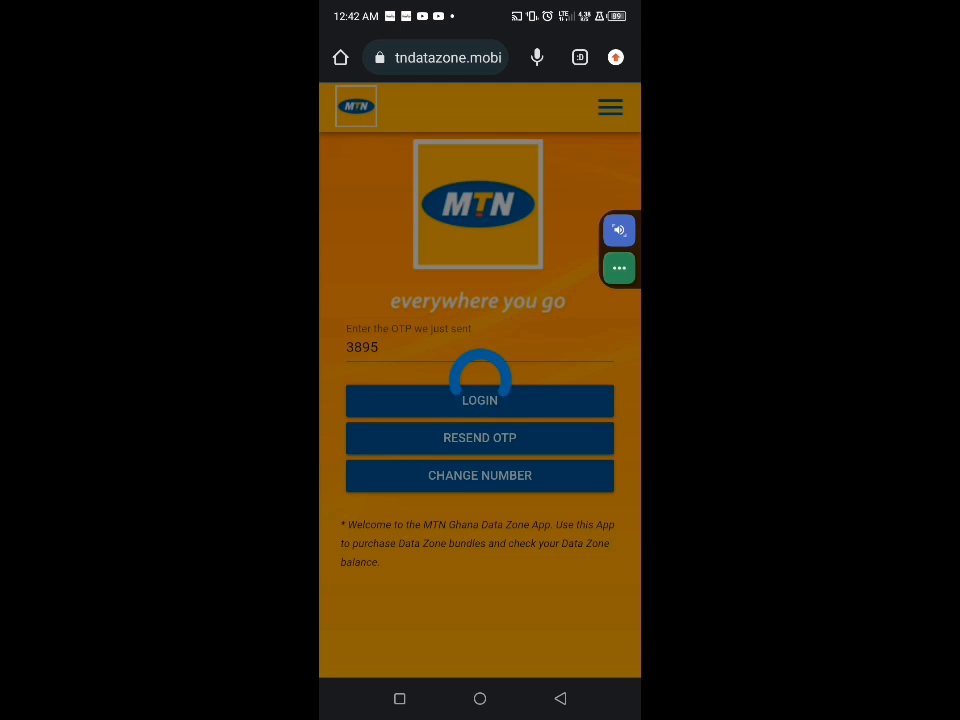
click(480, 400)
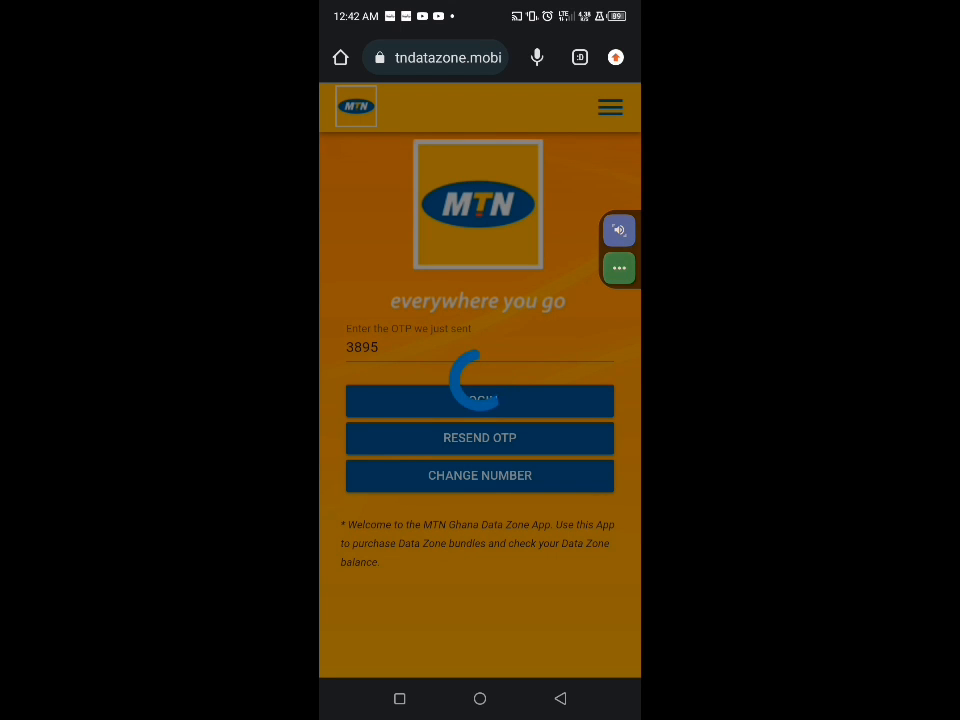
Finish login to the Data Bundles list and open the site's hamburger menu.
click(480, 400)
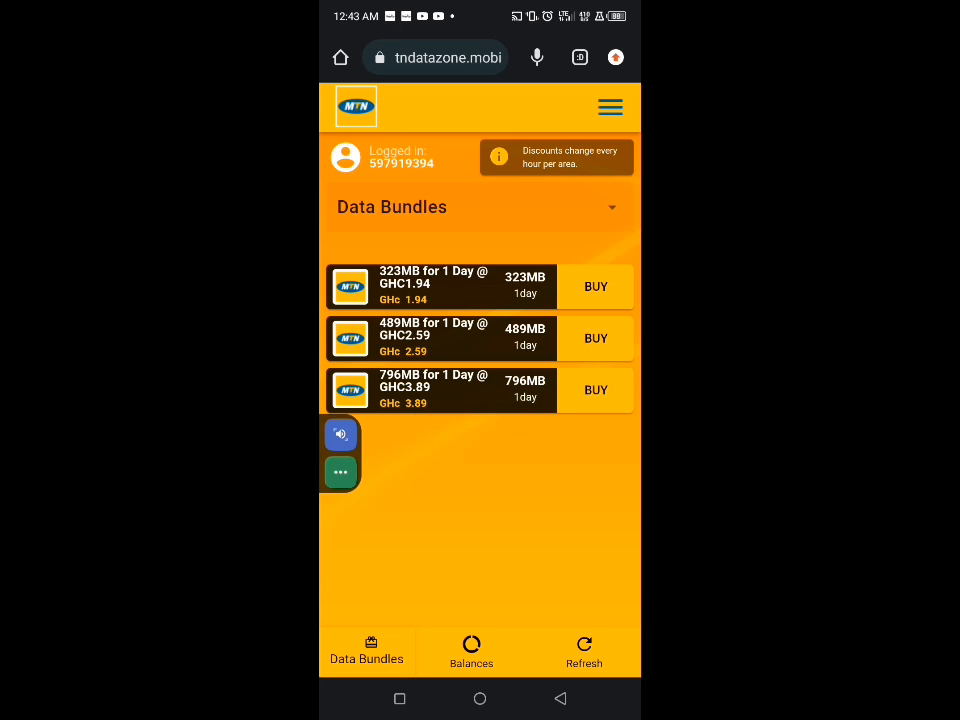
click(610, 108)
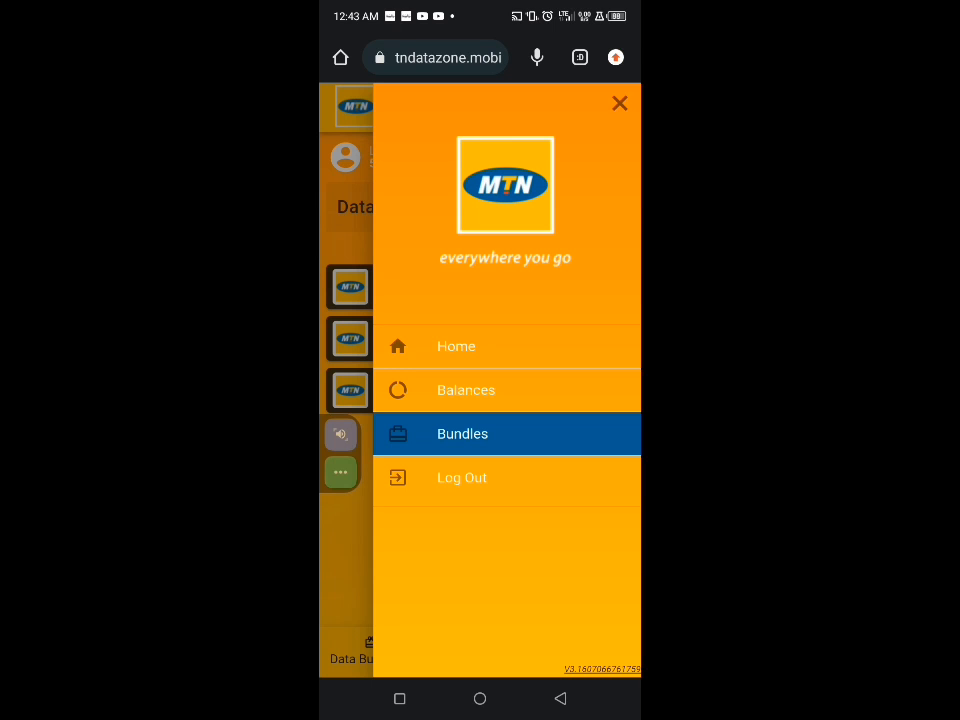
Close the menu and leave Chrome for the Calculator app.
click(620, 104)
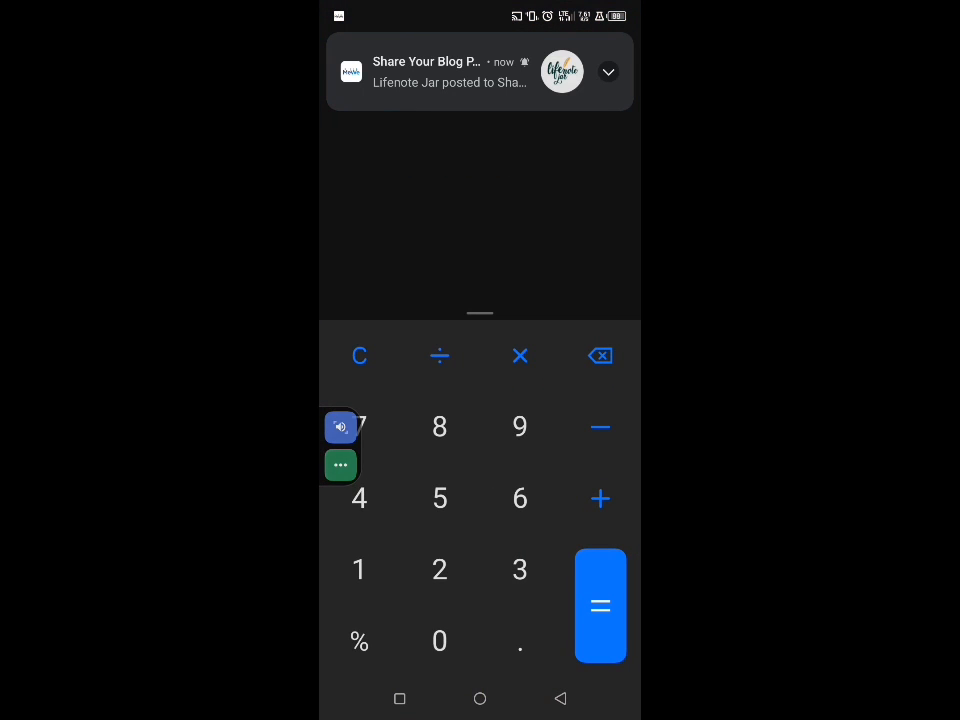
Multiply out the 796MB size and 3.89 price figures on the calculator.
click(360, 428)
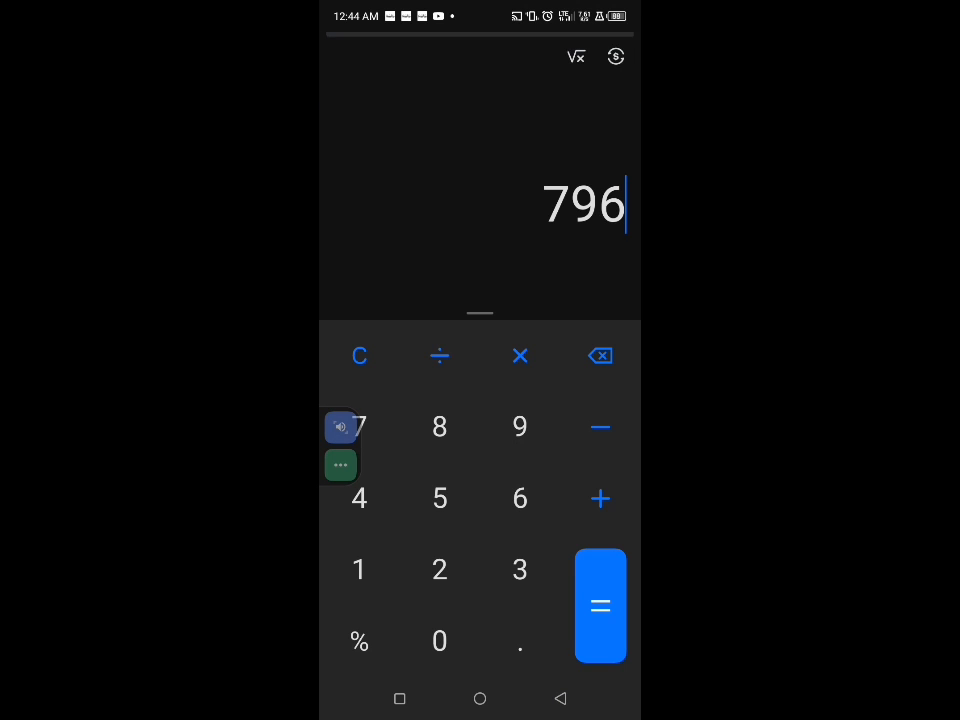
click(520, 356)
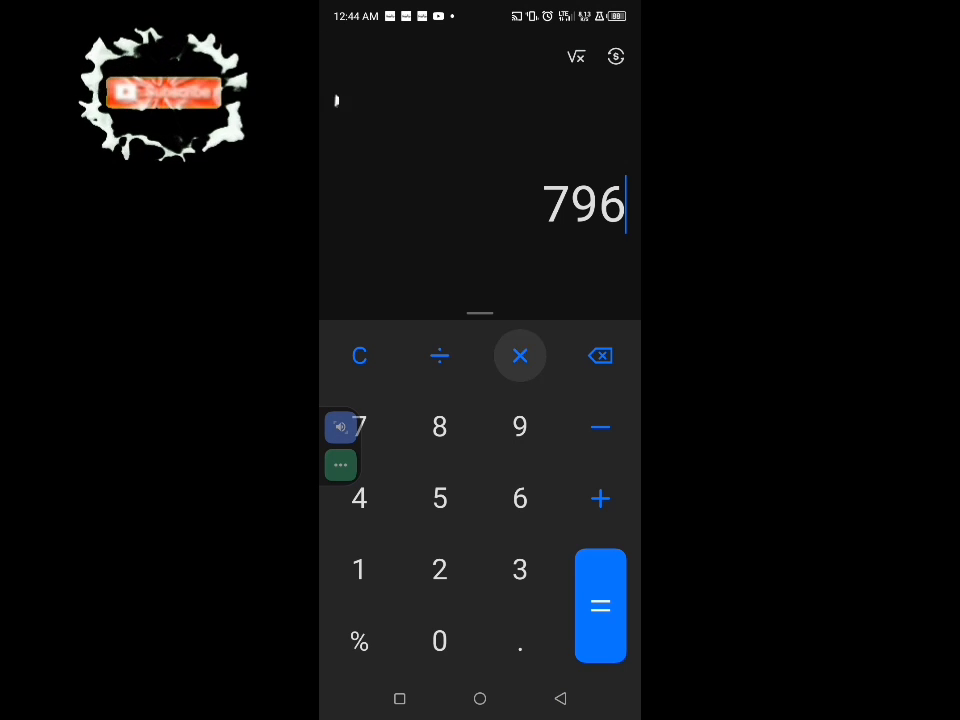
click(520, 356)
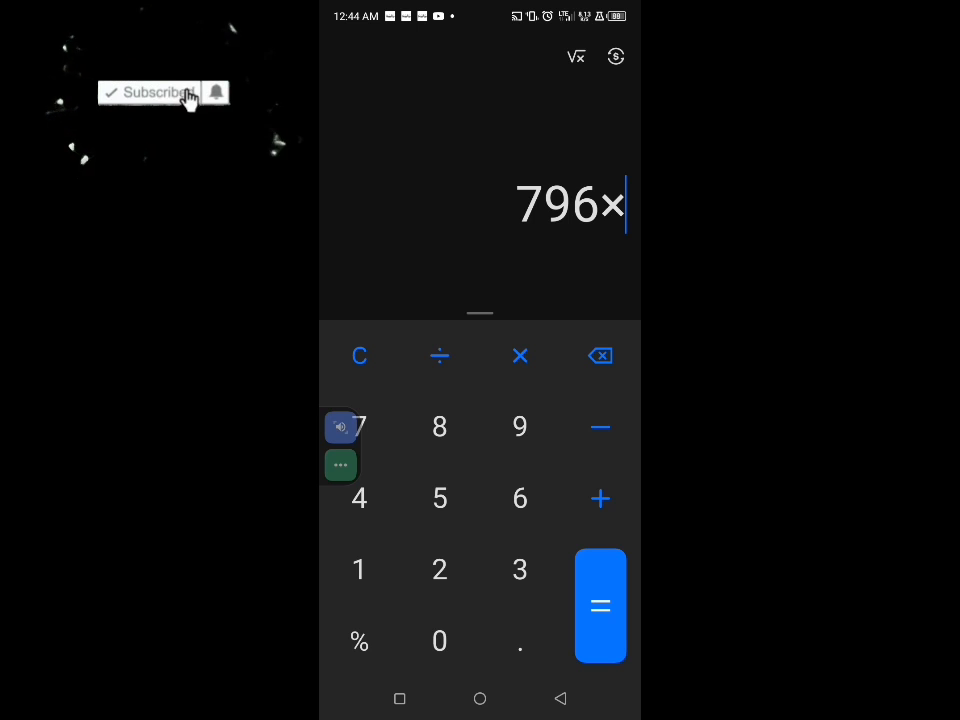
click(520, 568)
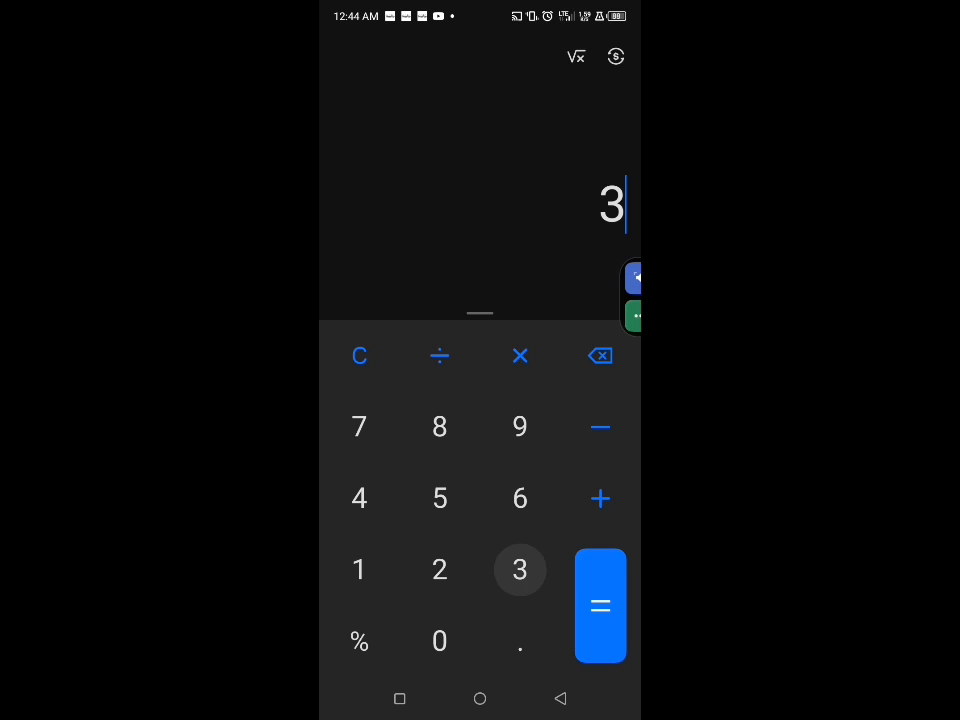
click(520, 640)
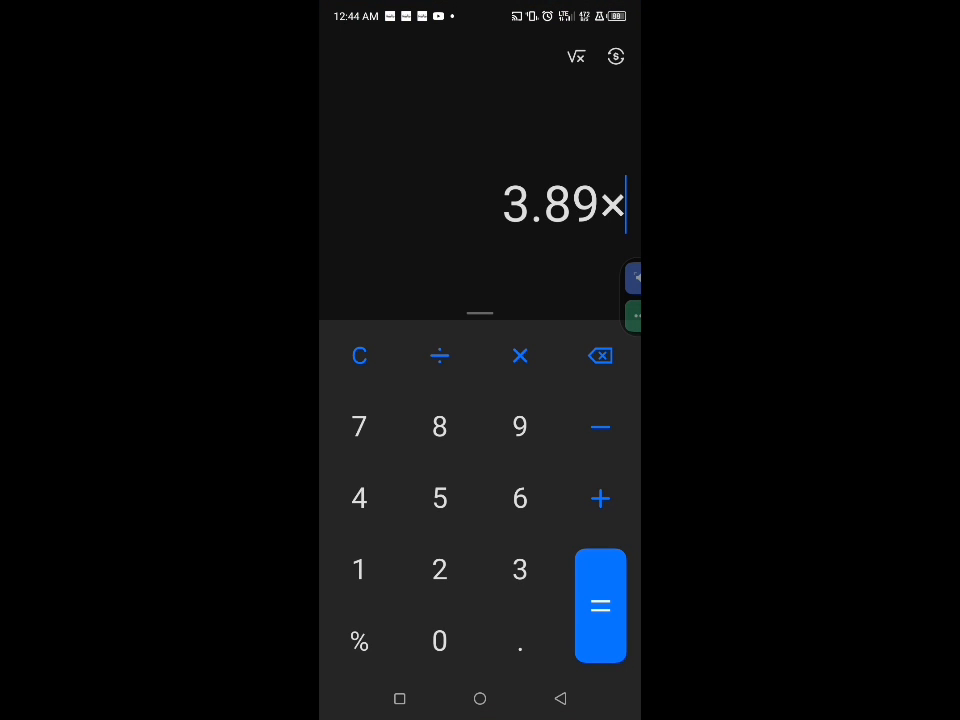
click(520, 568)
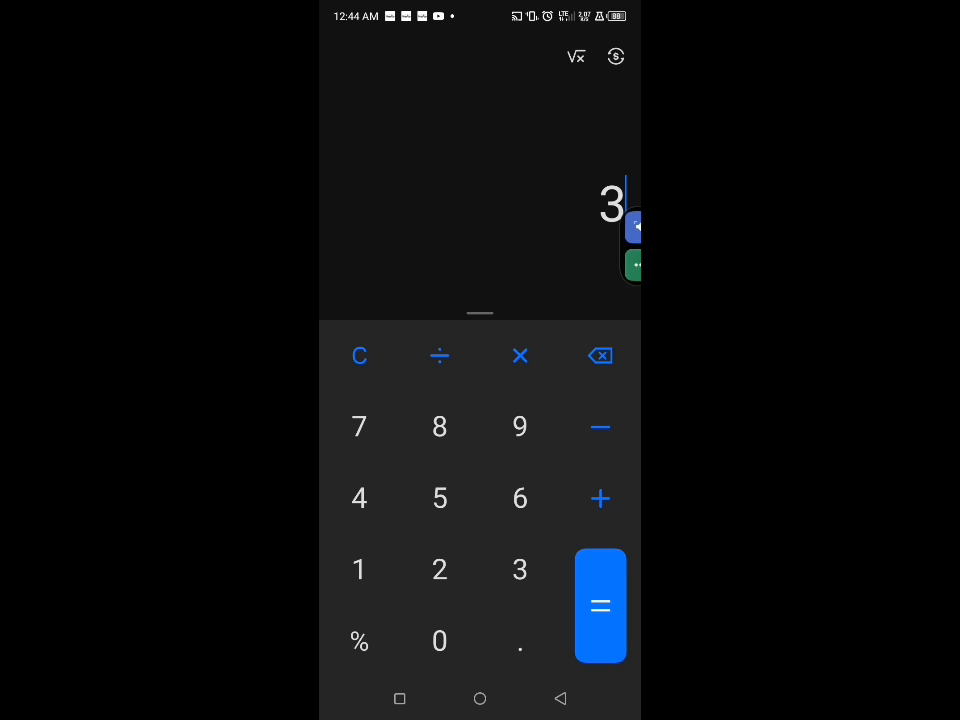
Compute 3×769 = 2,307 and return to the Chrome Data Bundles page.
click(520, 356)
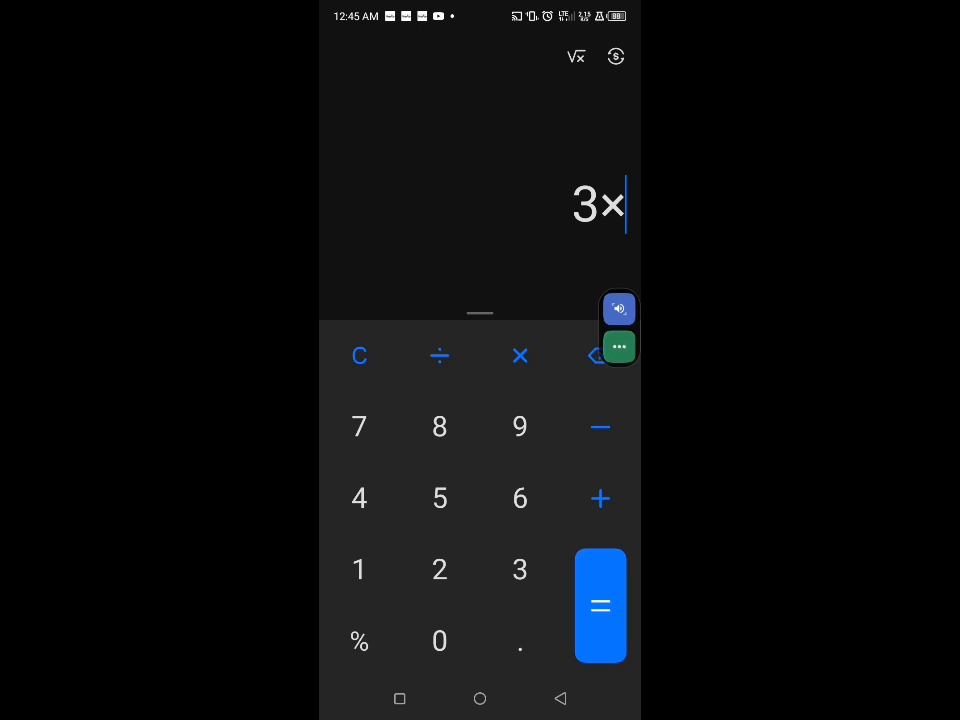
click(360, 426)
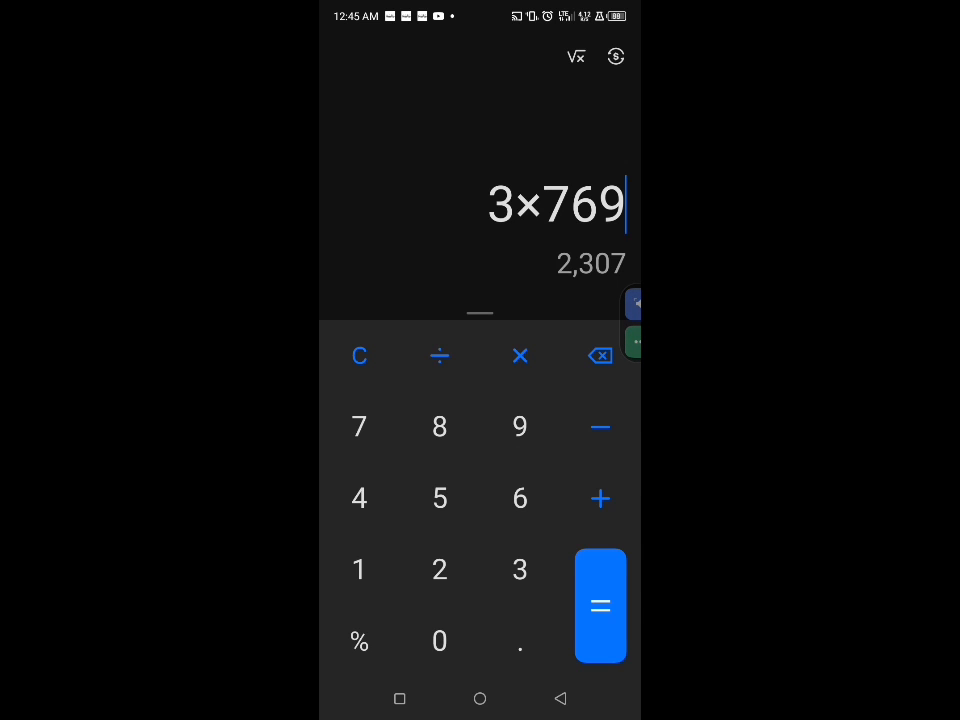
click(600, 356)
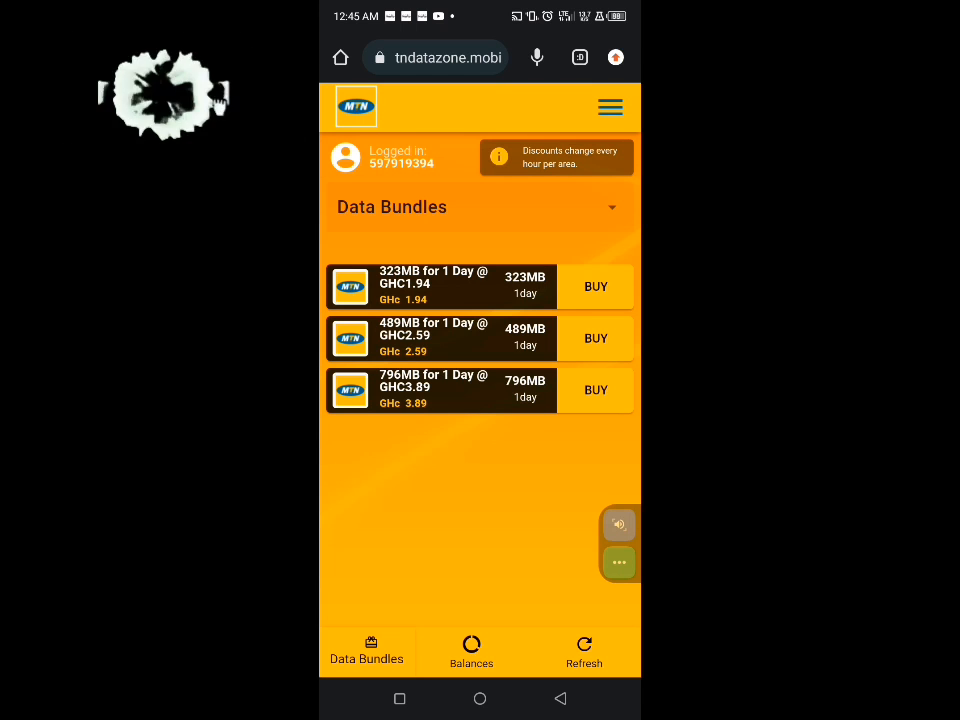
Buy the 796MB for 1 Day bundle at GHc 3.89 and confirm the purchase.
click(596, 390)
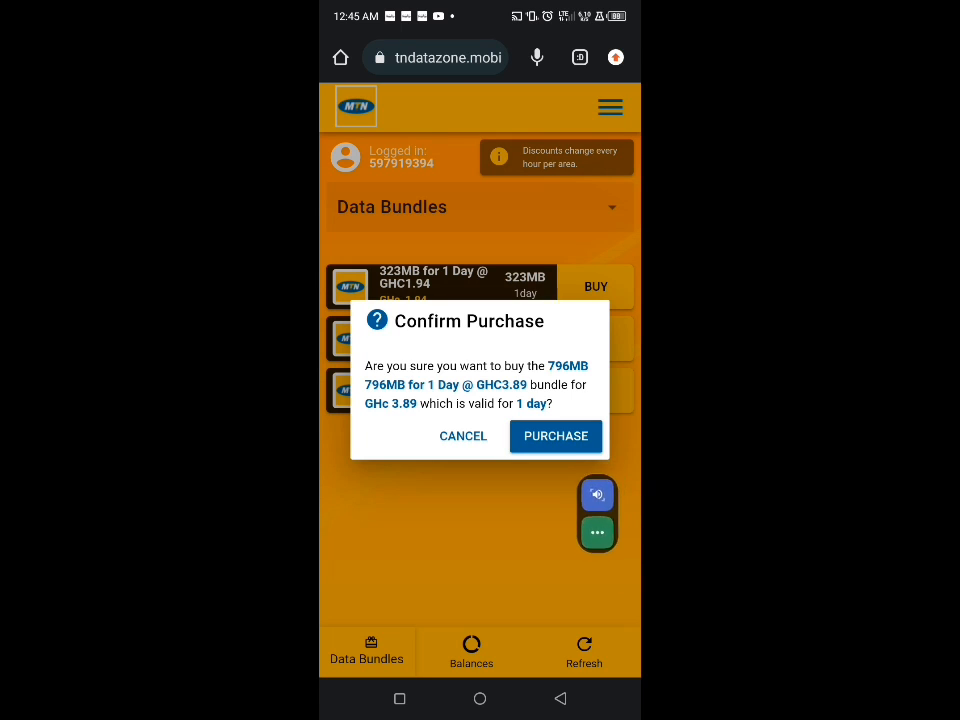
click(556, 436)
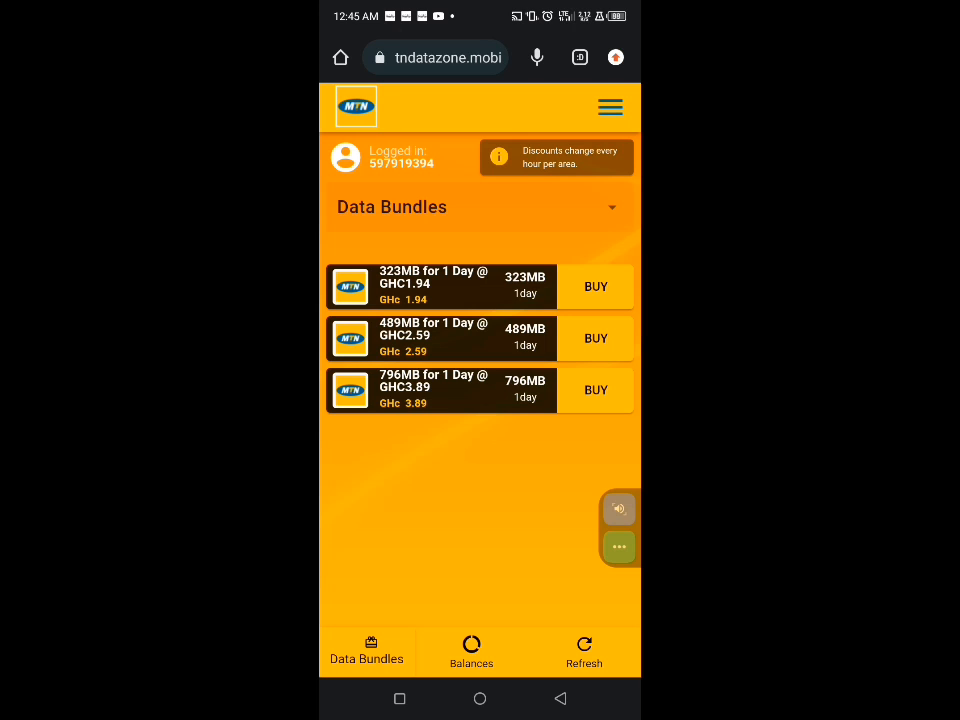
click(610, 108)
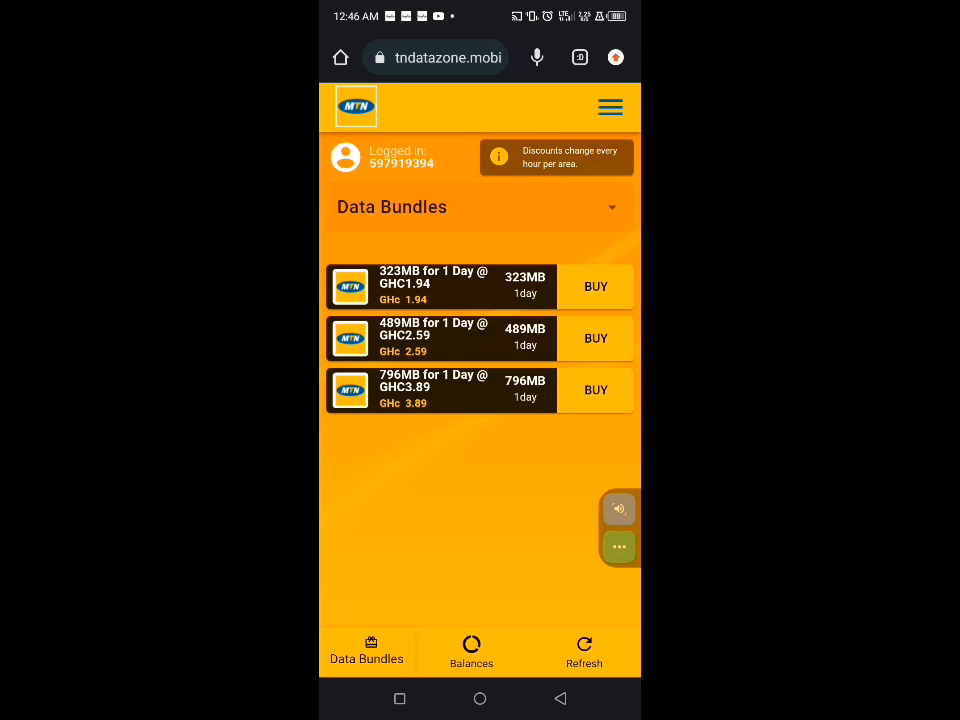
Log out of the Data Zone account via the navigation menu.
click(610, 108)
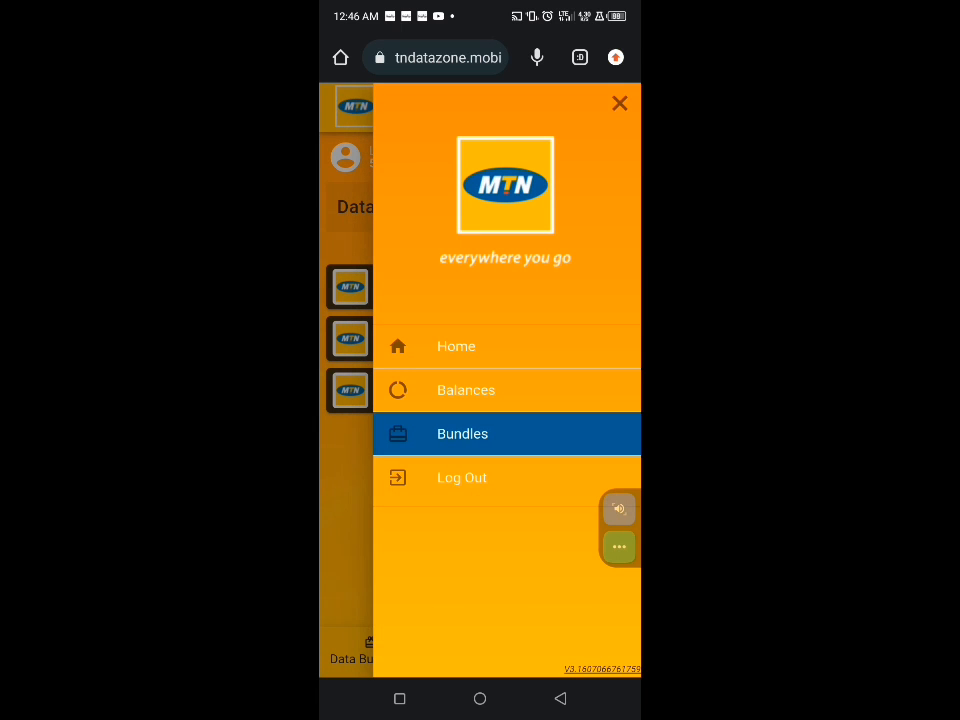
click(620, 104)
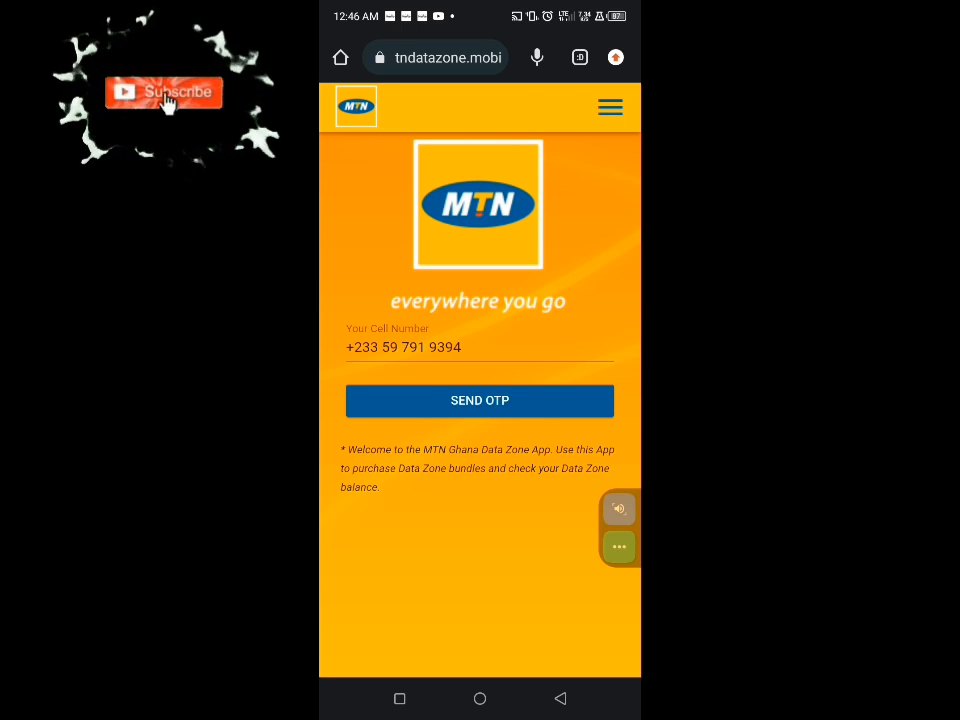
Request a new OTP and focus the code field with the keypad up.
click(480, 400)
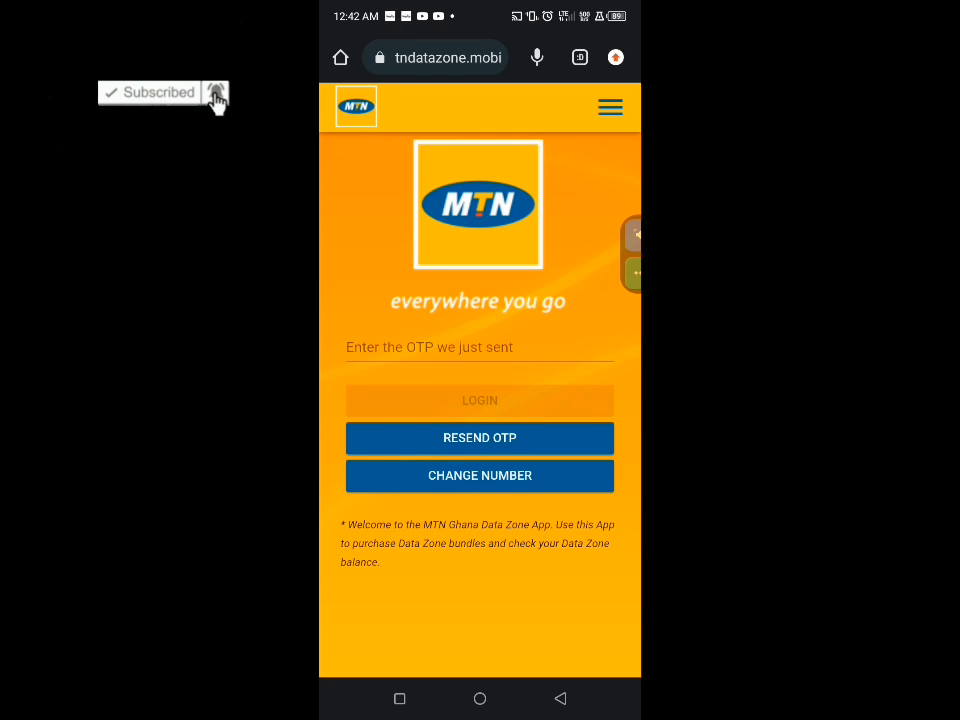
click(432, 114)
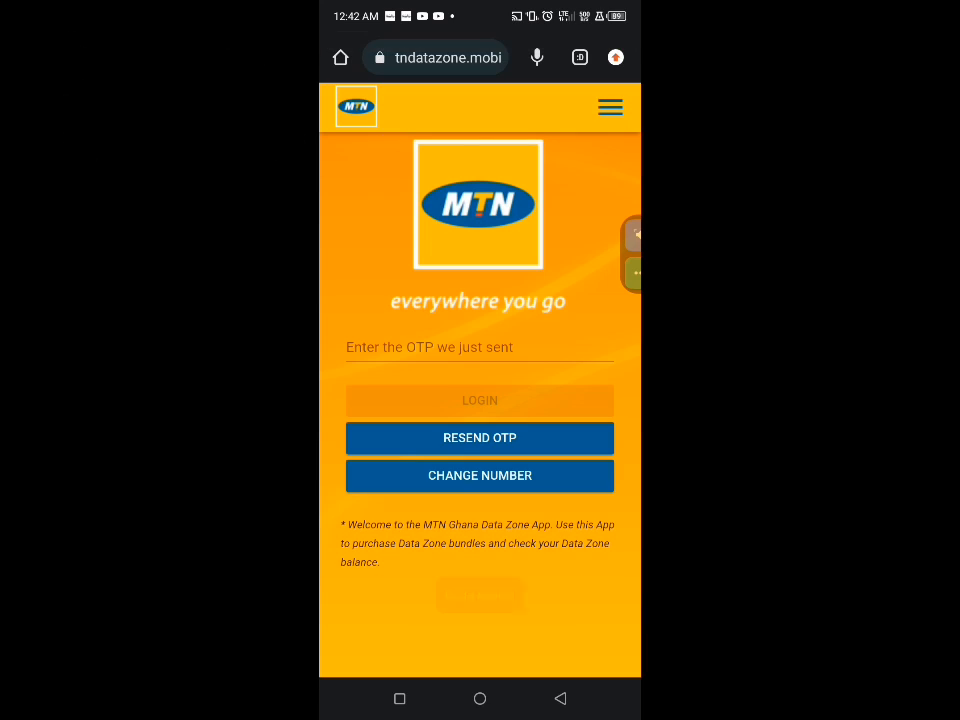
click(480, 348)
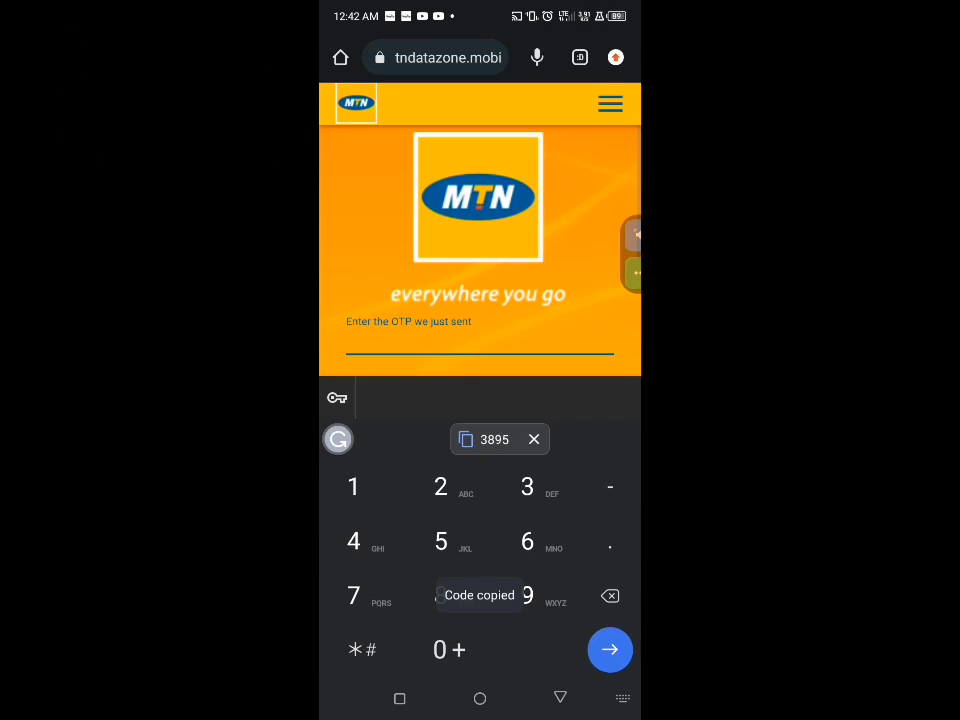